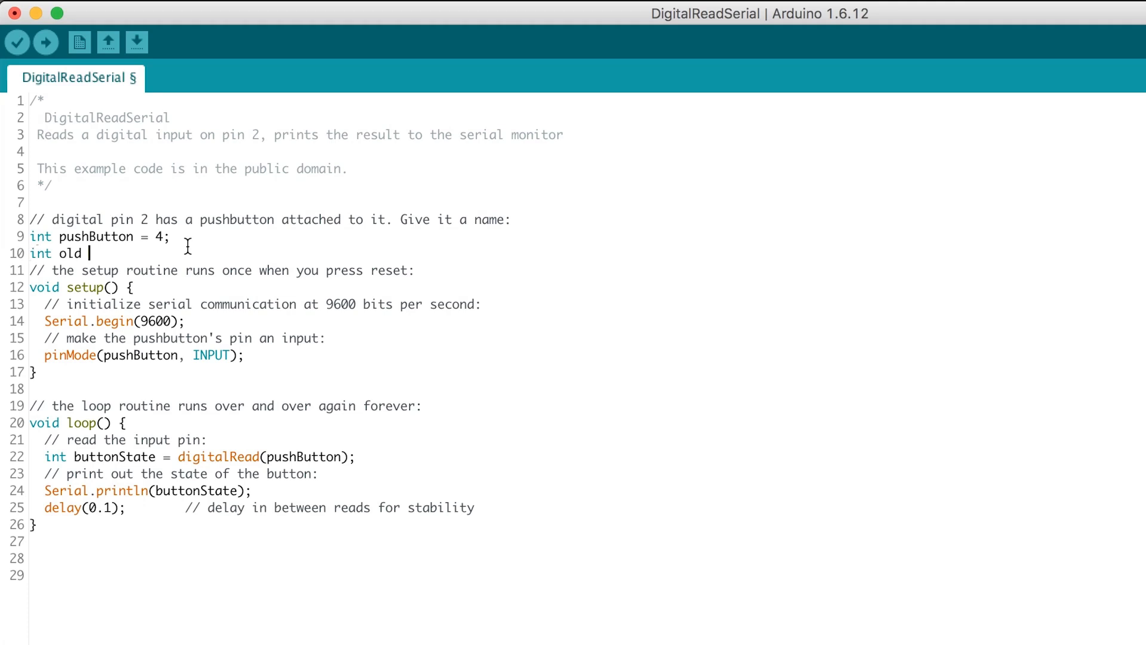
# Add 'int oldstate = 0;', print buttonState only when it differs, then update oldstate.
pyautogui.write('state = 0;')
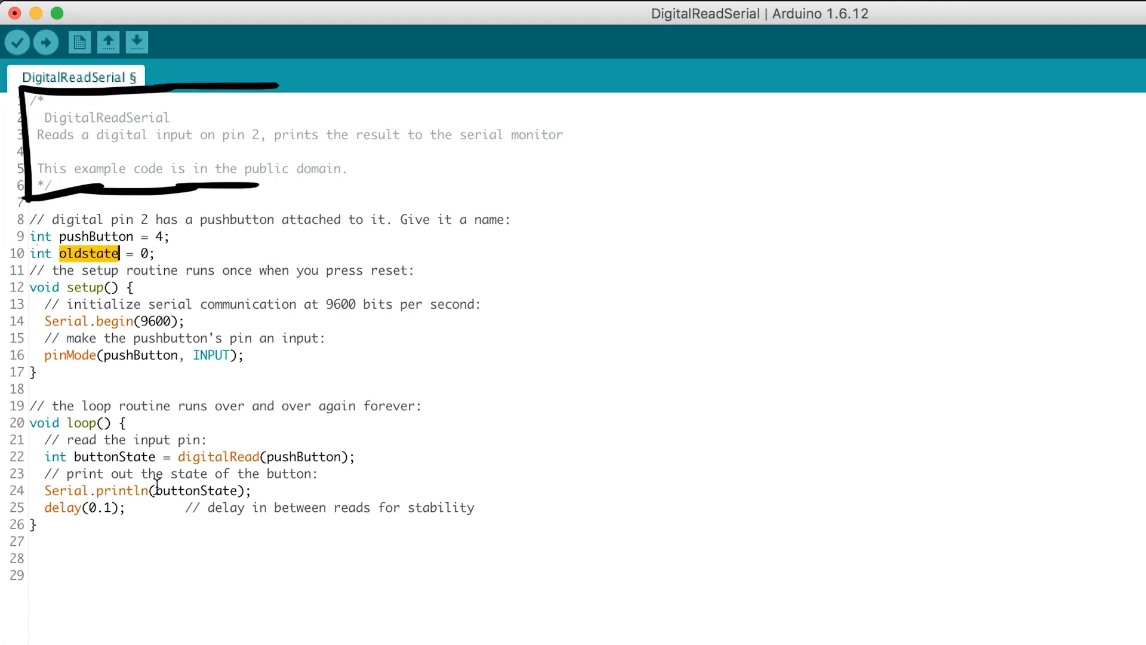
pyautogui.write('if(butto')
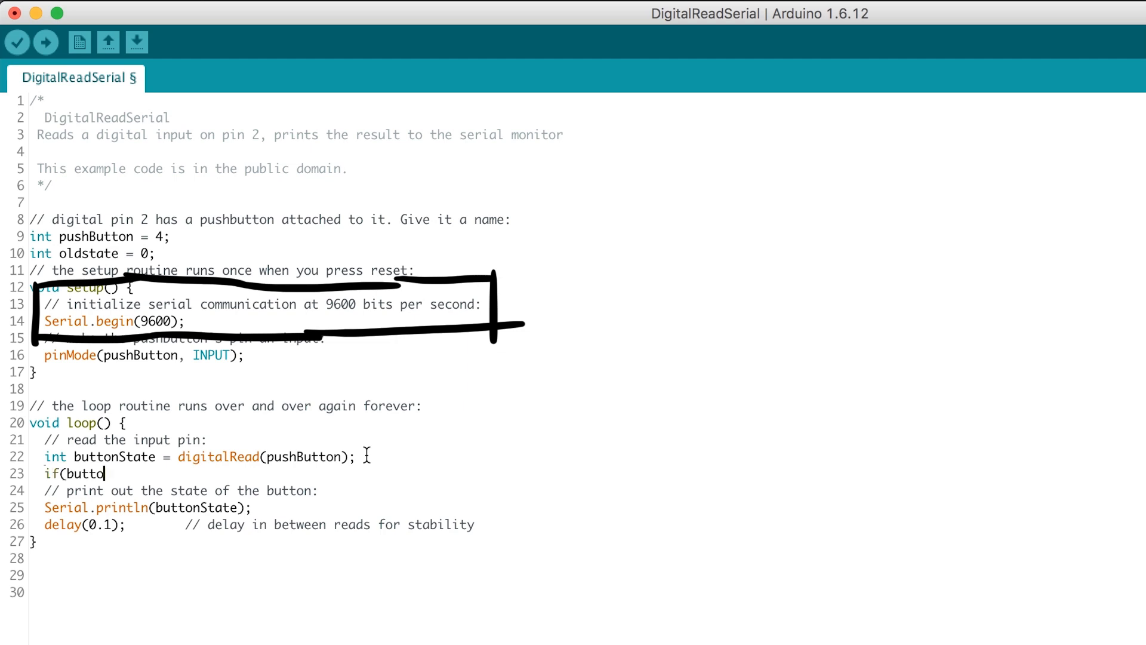
pyautogui.write('nState != oldstate) {')
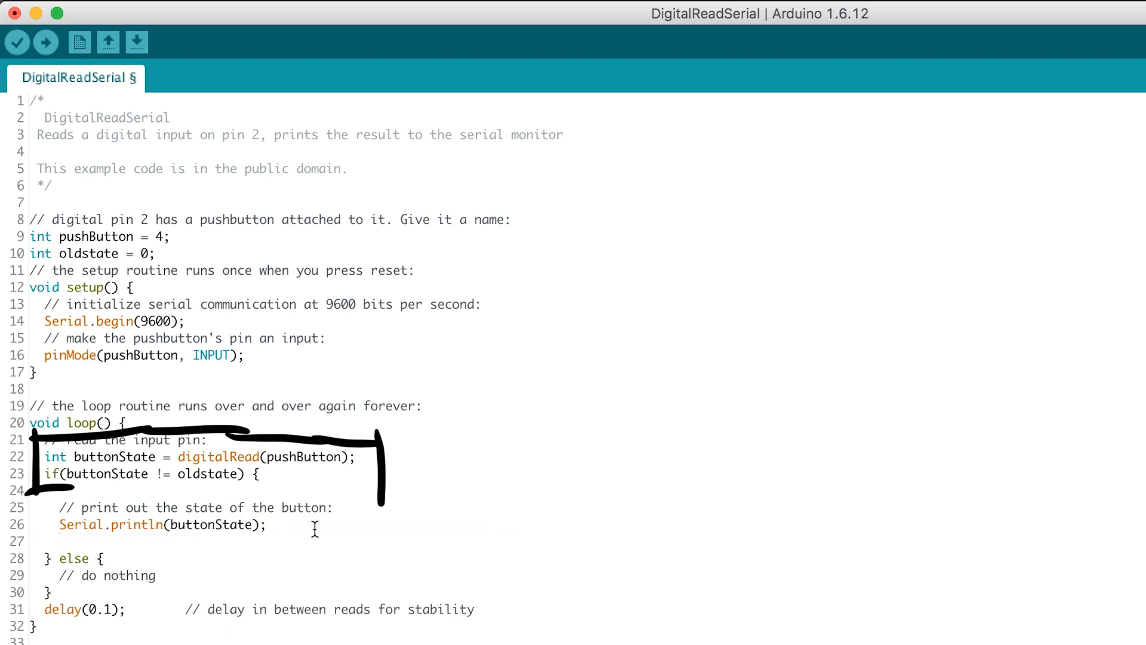
pyautogui.write('oldstate = buttonState;')
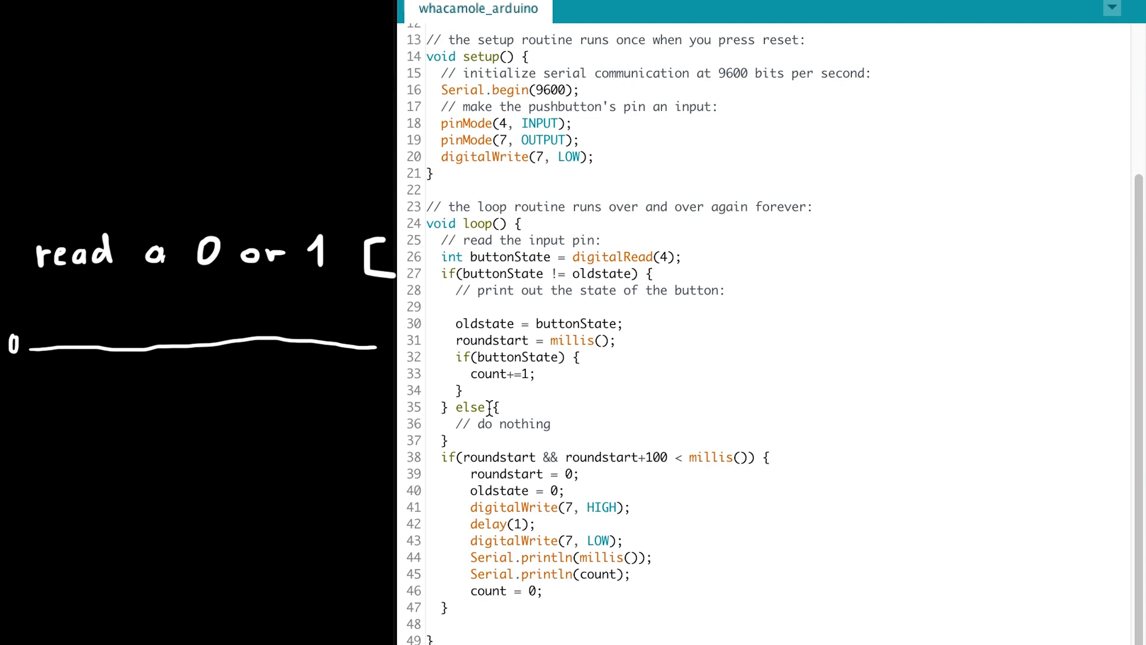
# Select and rearrange sketch code for the pin 4 counting and pin 7 pulse logic.
pyautogui.moveTo(169, 344); pyautogui.dragTo(186, 292)
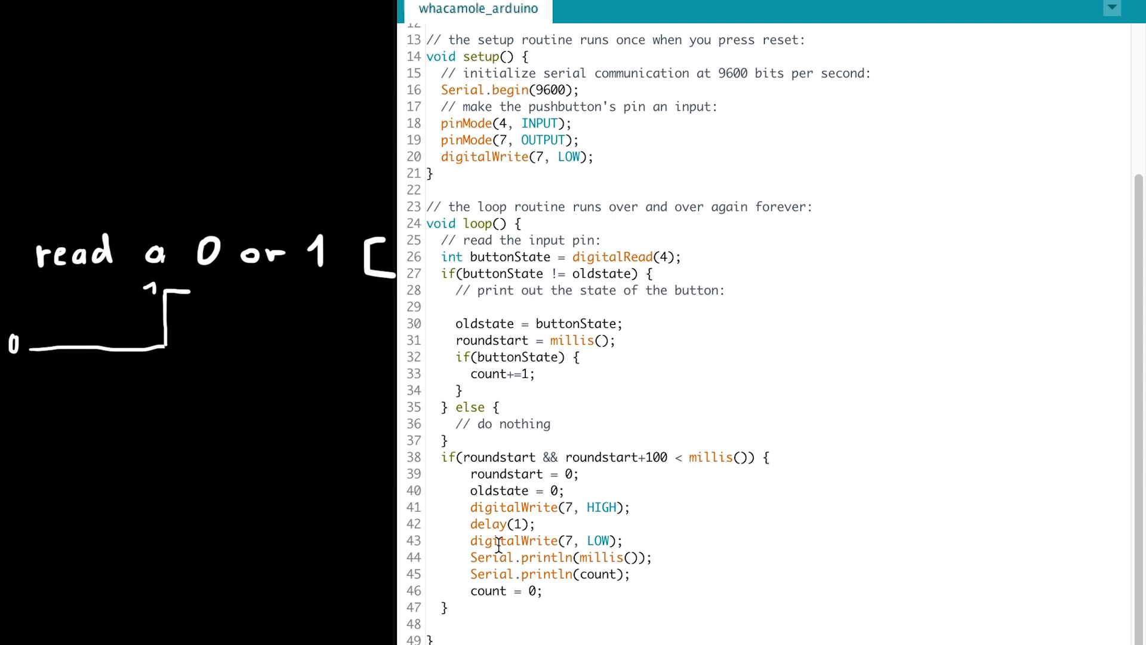
pyautogui.moveTo(372, 285); pyautogui.dragTo(372, 391)
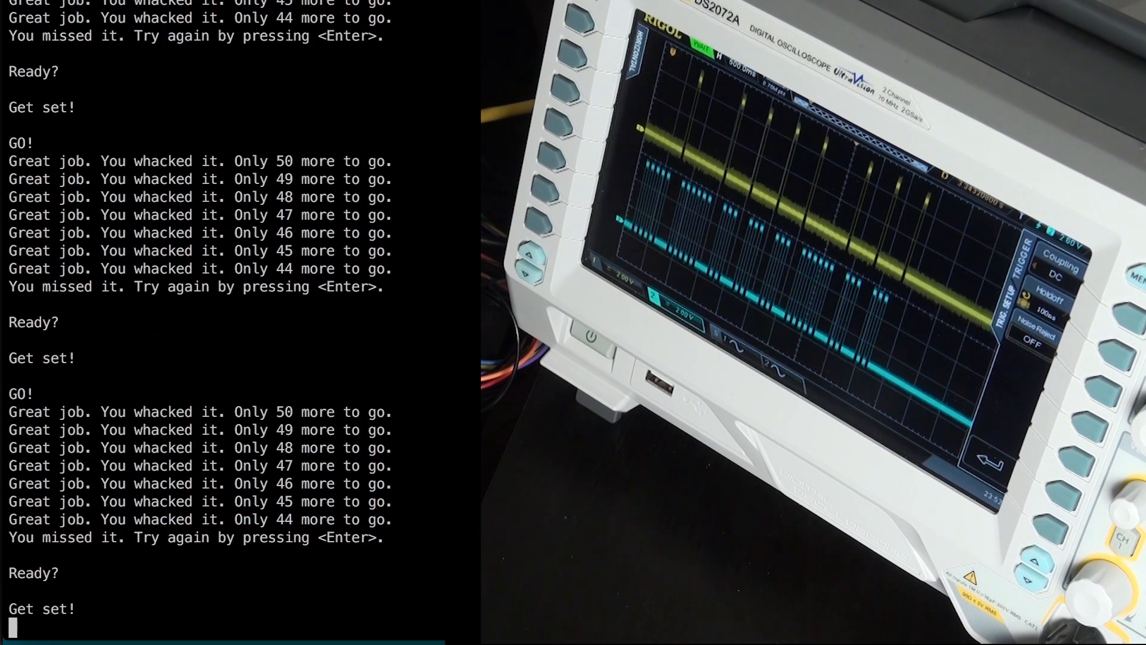
# Start another round, whacking seven moles down to 44, then restart after the miss.
pyautogui.press('Enter')
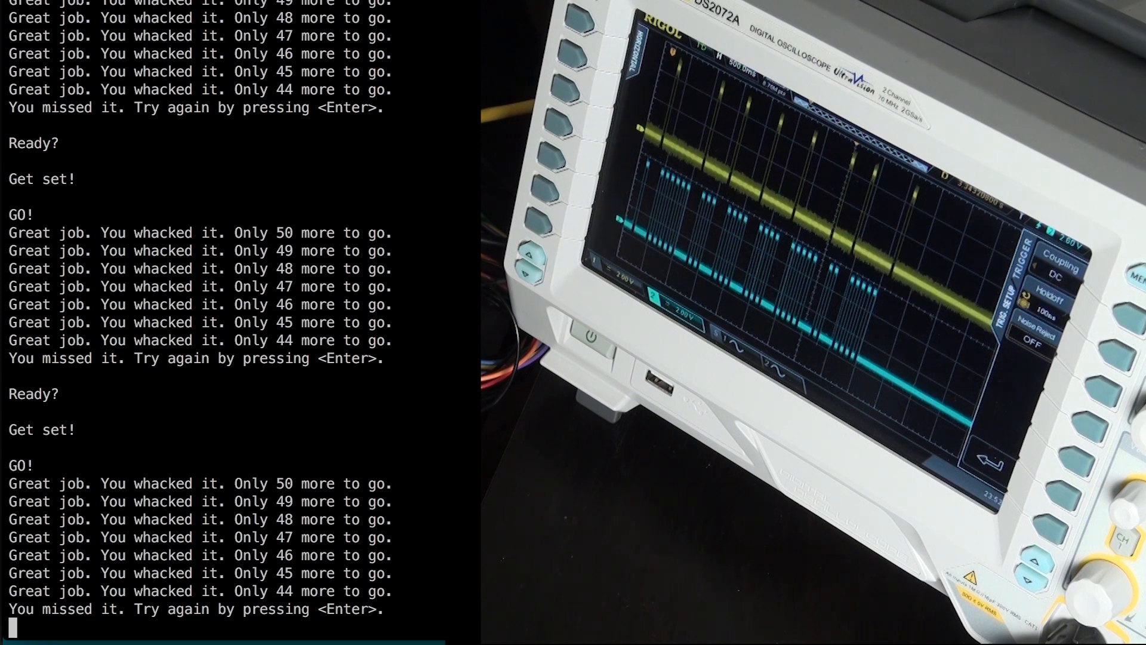
pyautogui.press('enter')
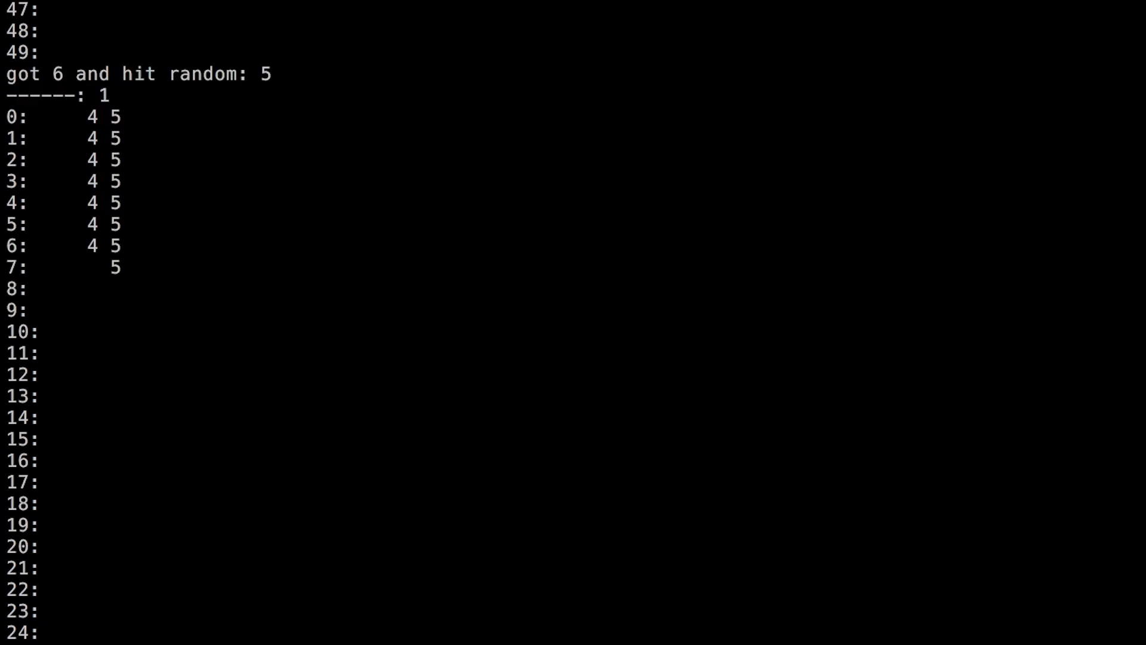
# Scroll down to the table under 'got 6 and hit random: 5'.
pyautogui.scroll(-3)
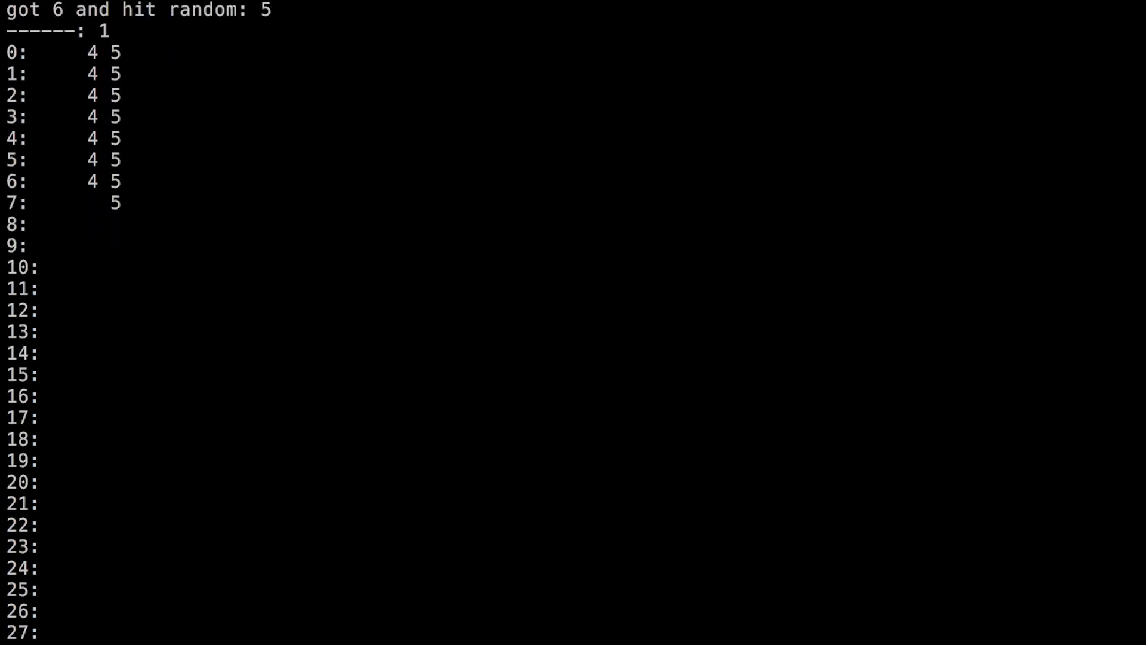